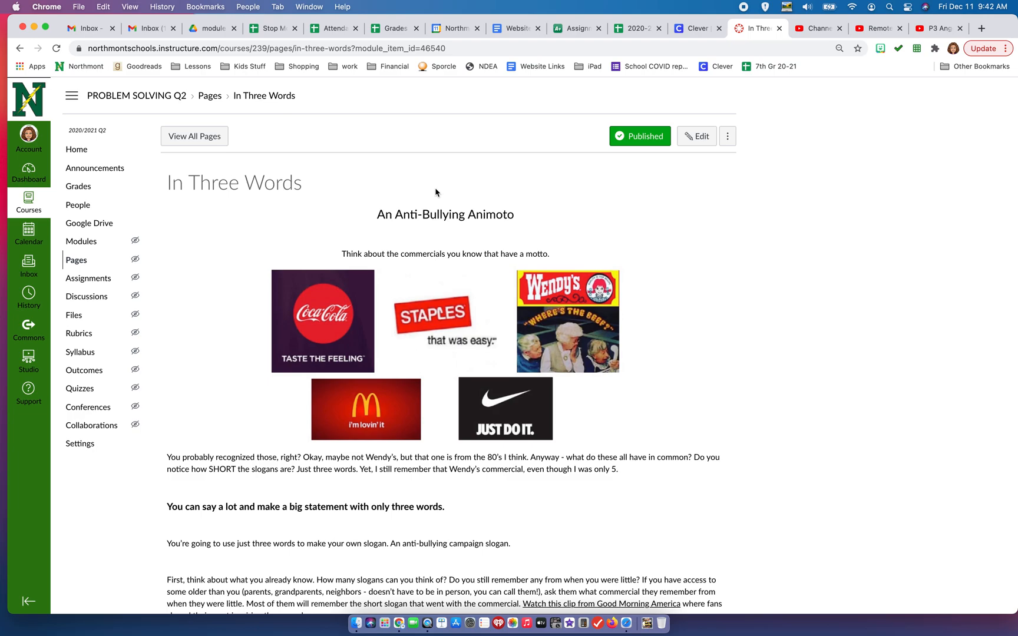
mouse_move(290, 203)
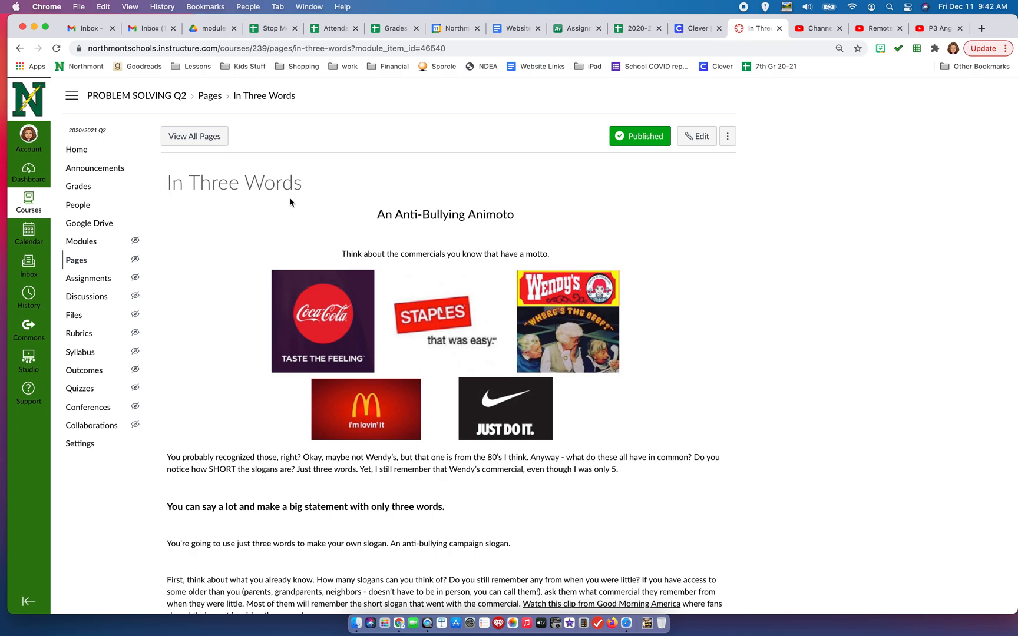
- Scroll down past the Animoto screenshots on the page
scroll("down", 3)
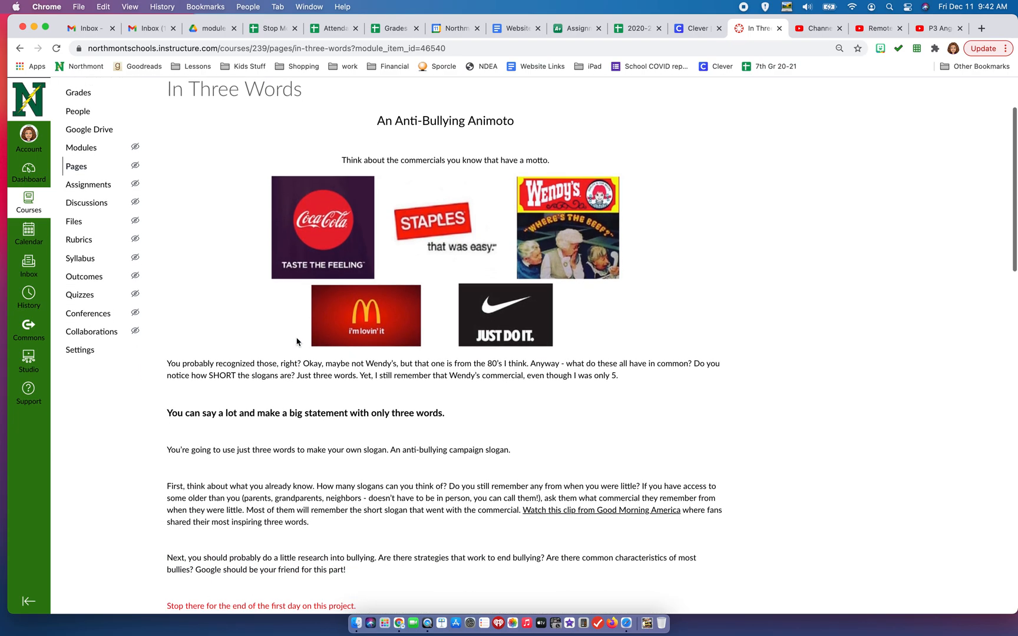
scroll("down", 3)
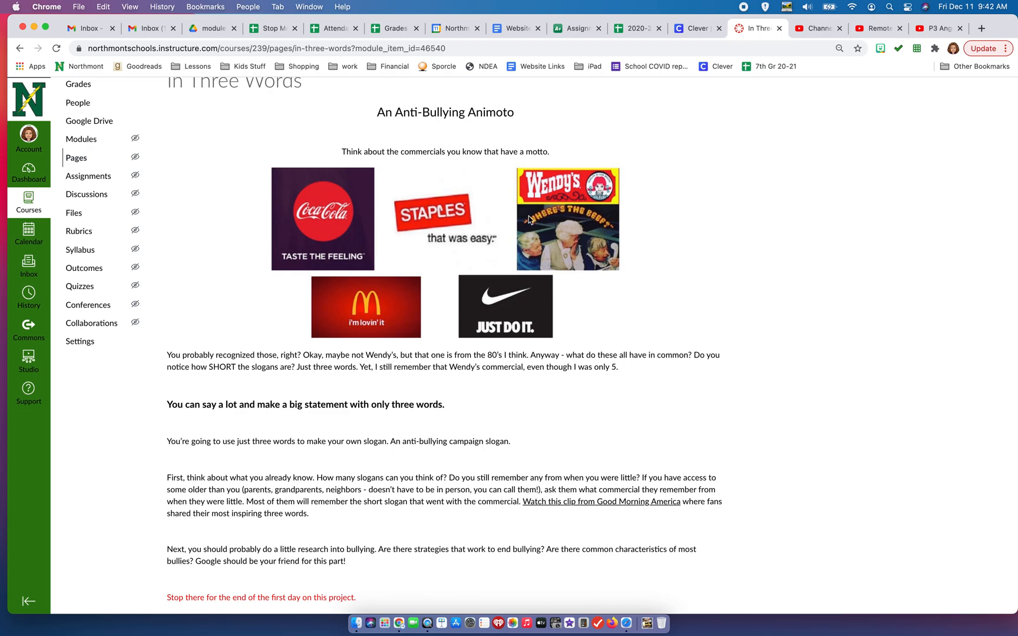
mouse_move(329, 344)
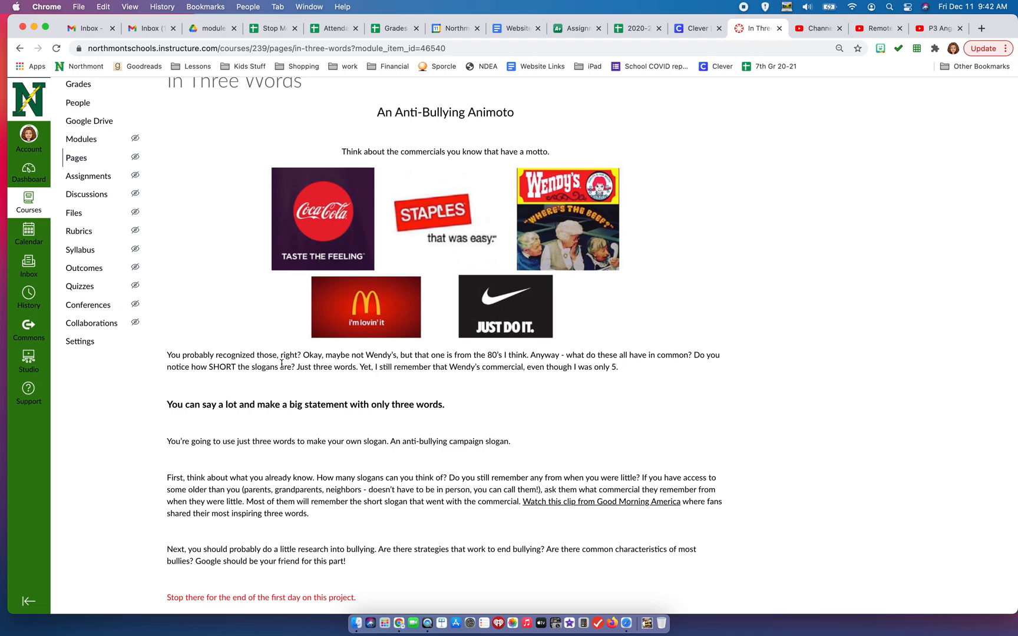
mouse_move(335, 268)
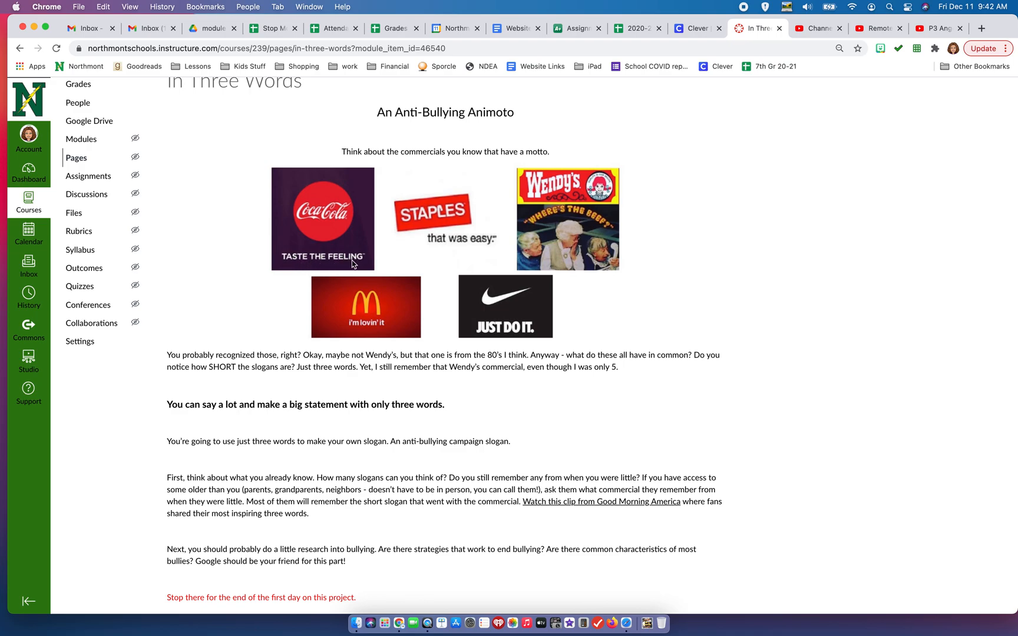
mouse_move(589, 237)
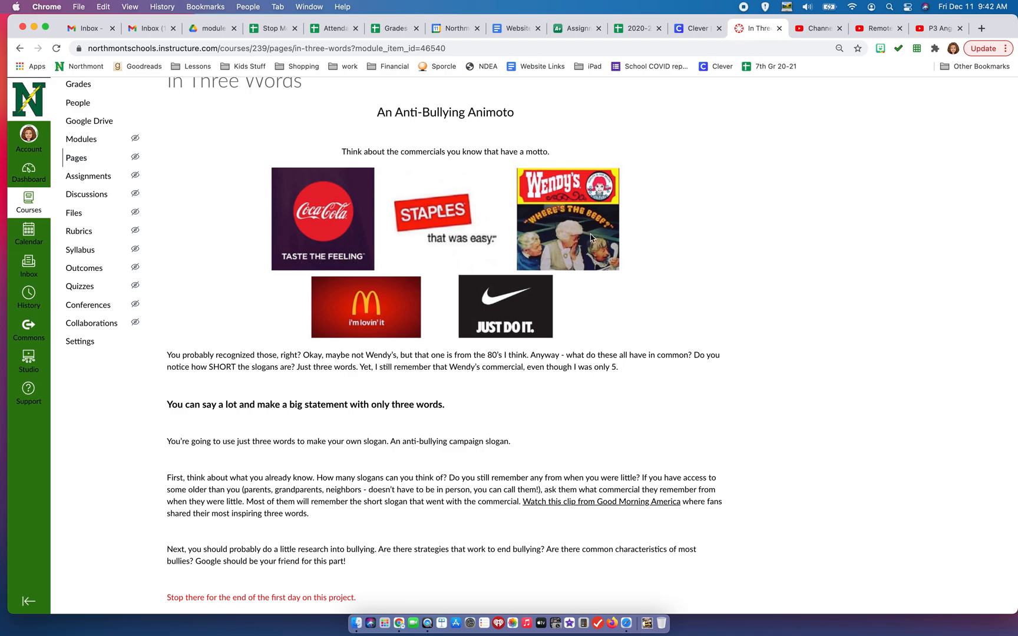
mouse_move(379, 335)
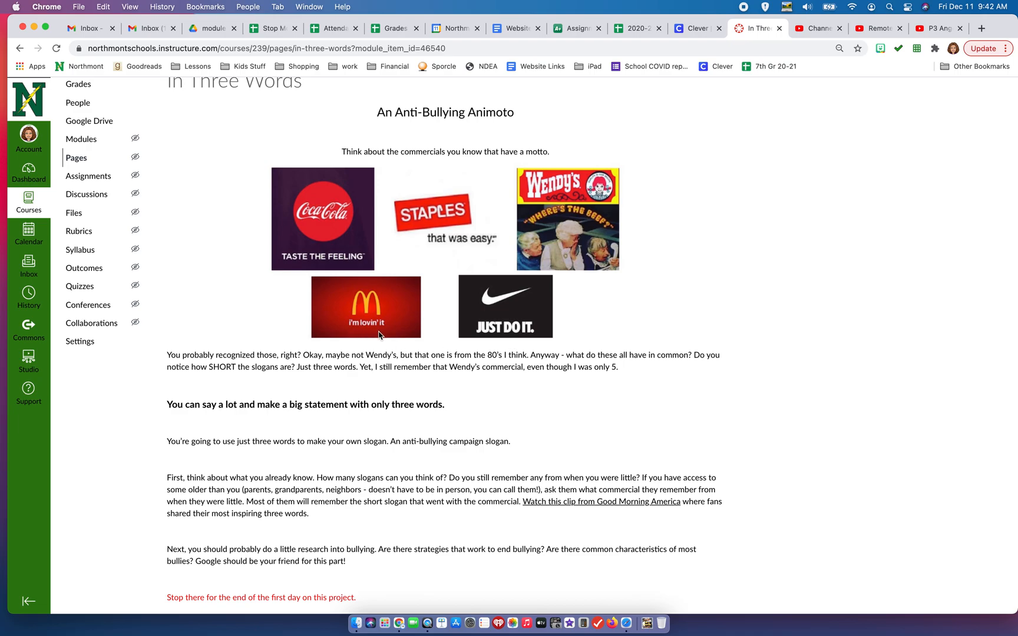
mouse_move(383, 335)
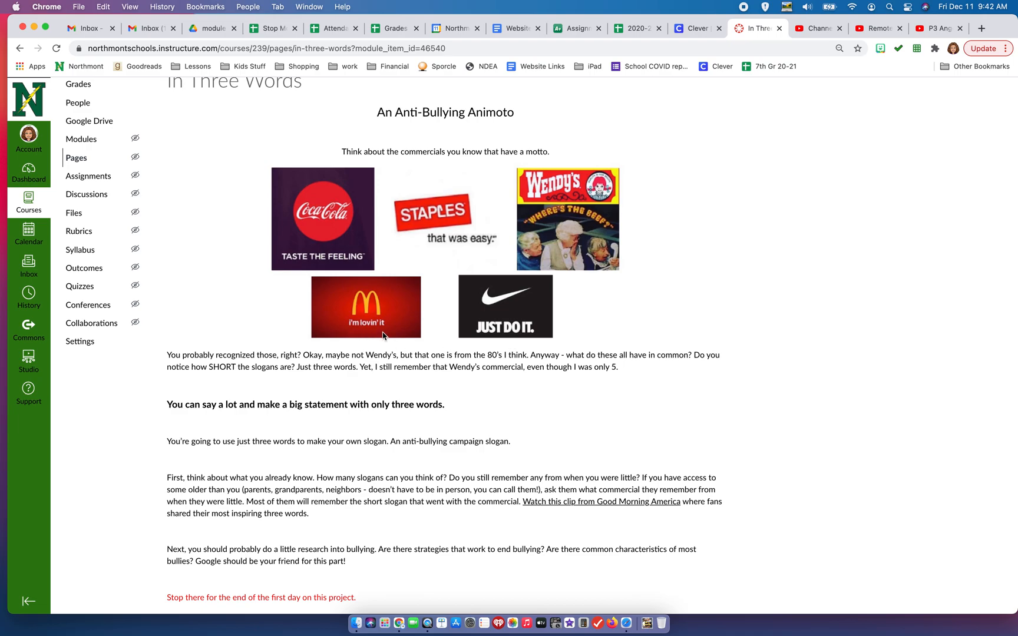
mouse_move(514, 404)
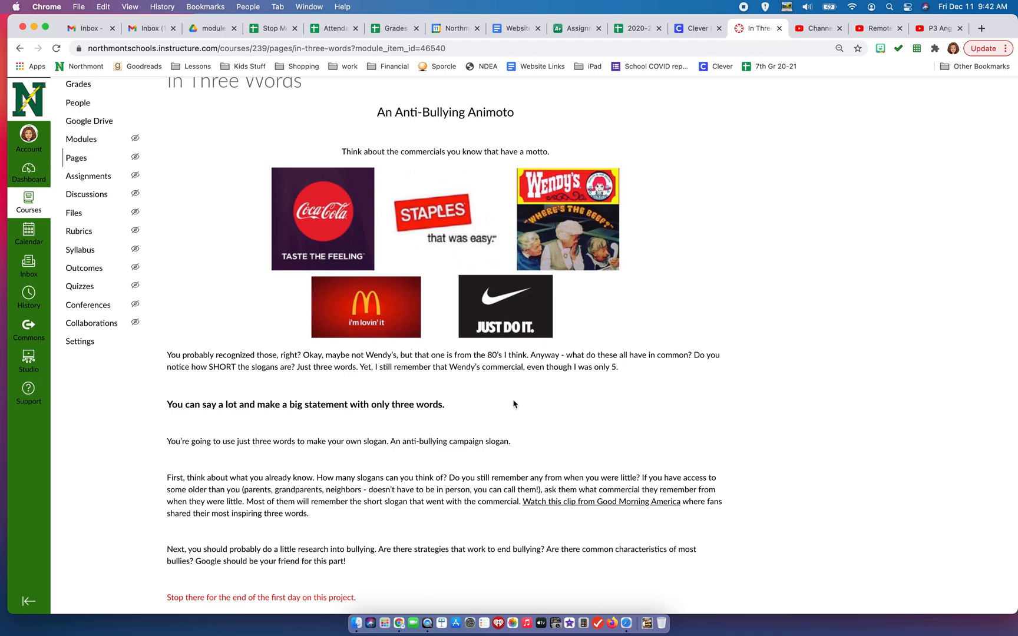
scroll("down", 3)
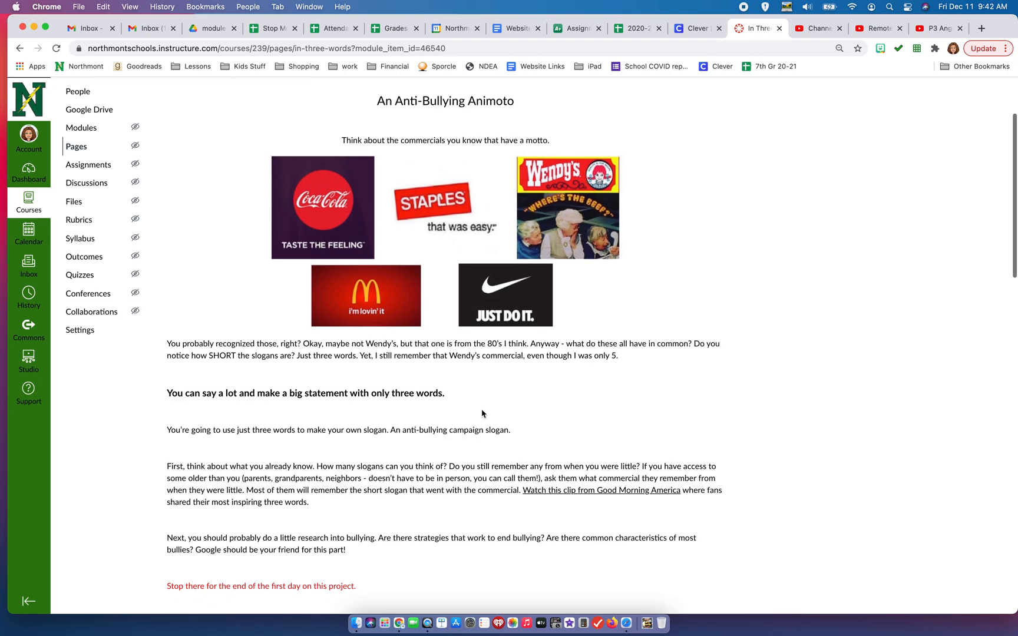
mouse_move(223, 407)
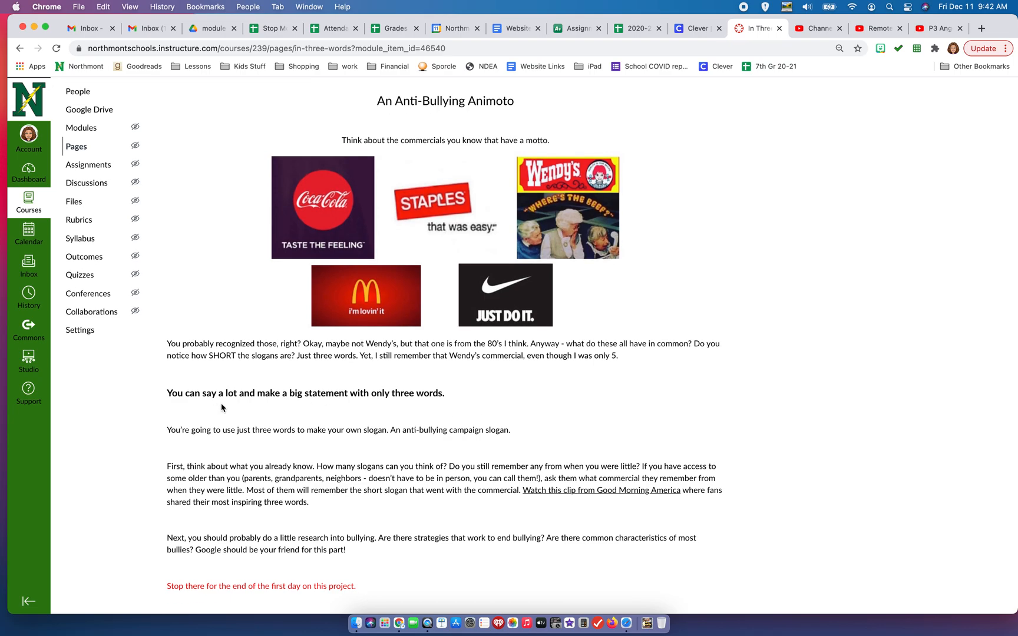
mouse_move(230, 408)
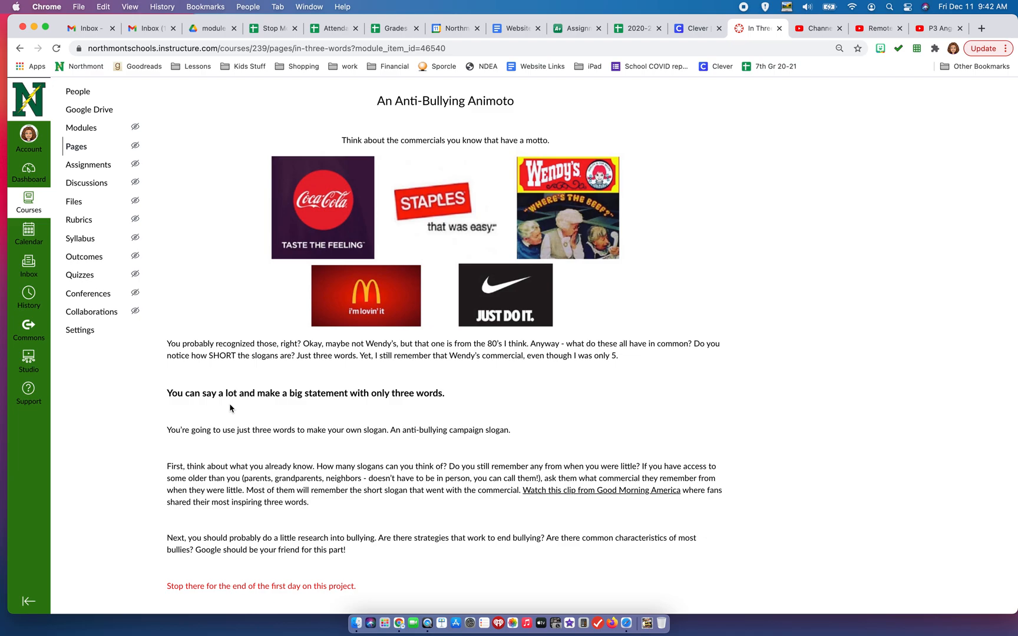
scroll("down", 3)
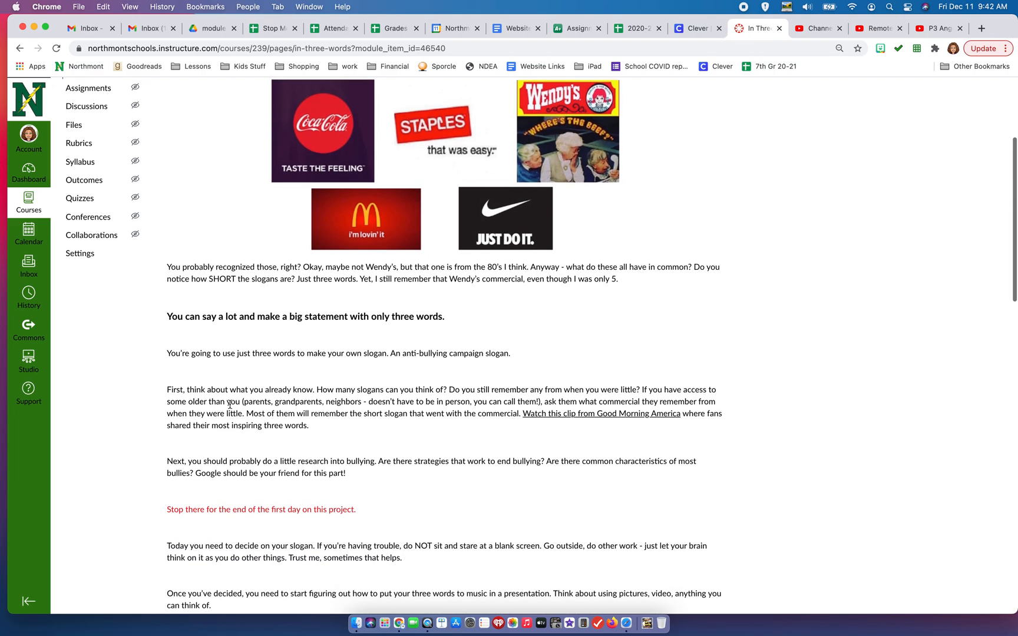
mouse_move(190, 372)
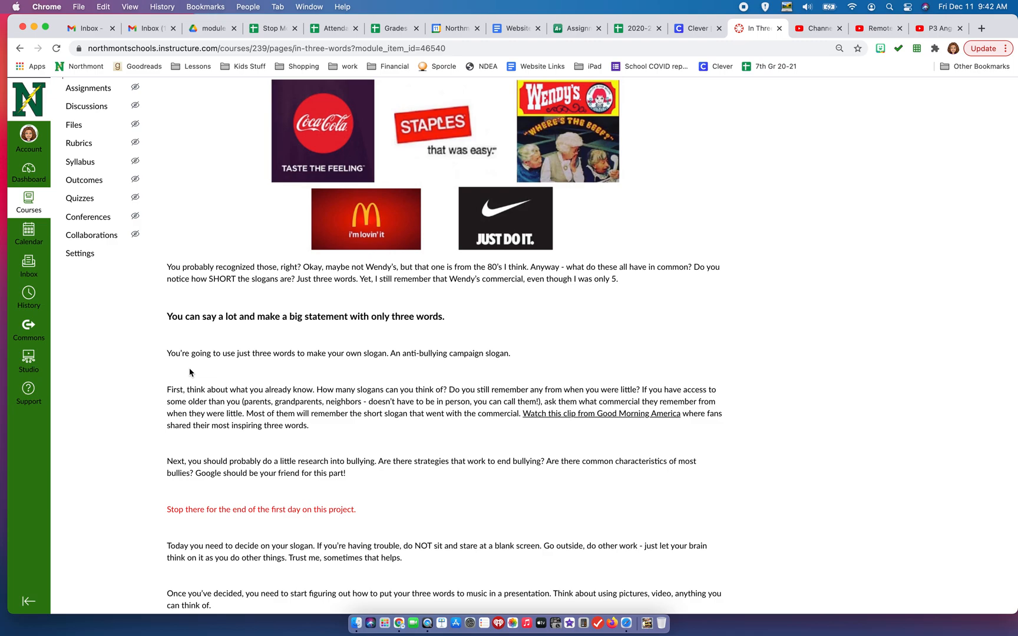
mouse_move(394, 383)
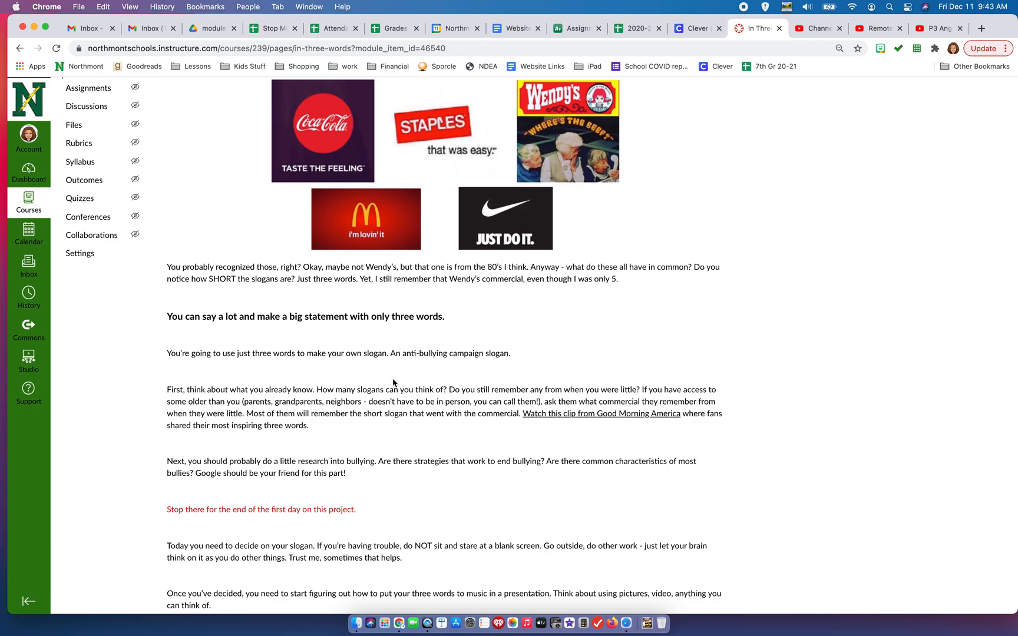
mouse_move(403, 369)
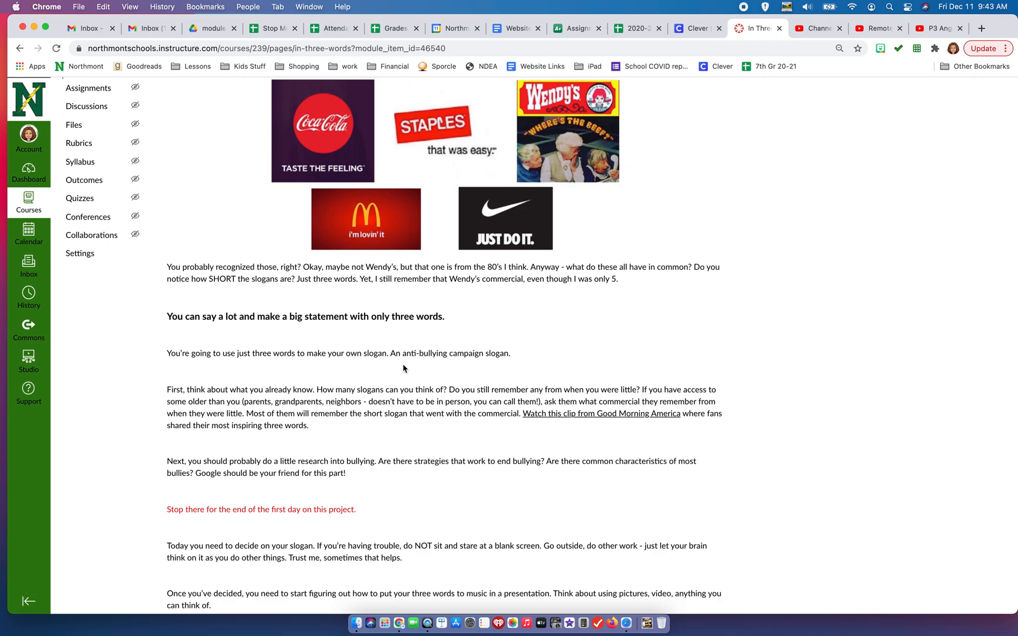
mouse_move(439, 368)
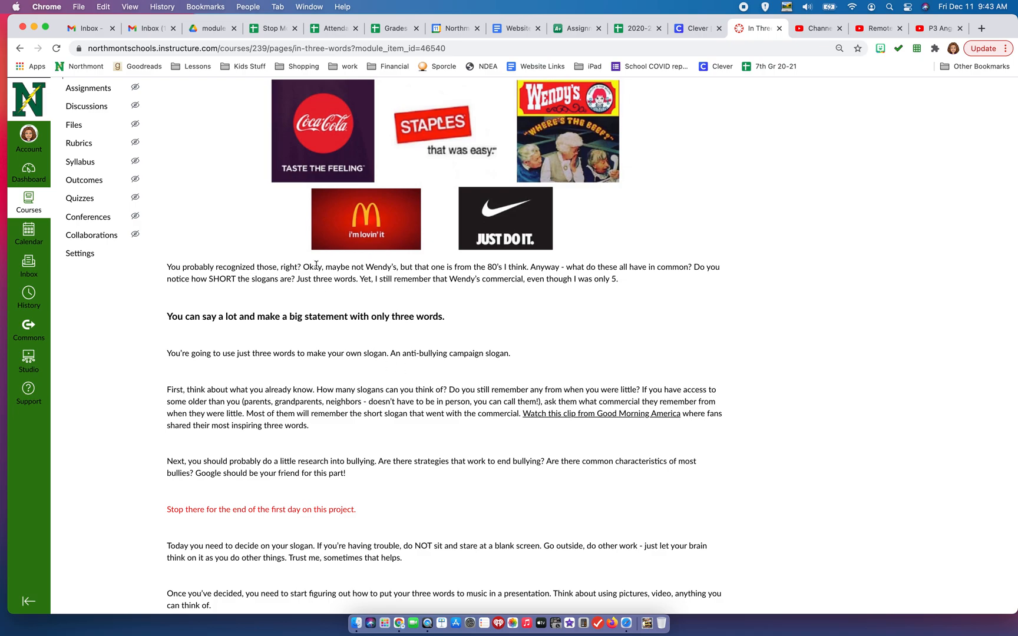
mouse_move(375, 381)
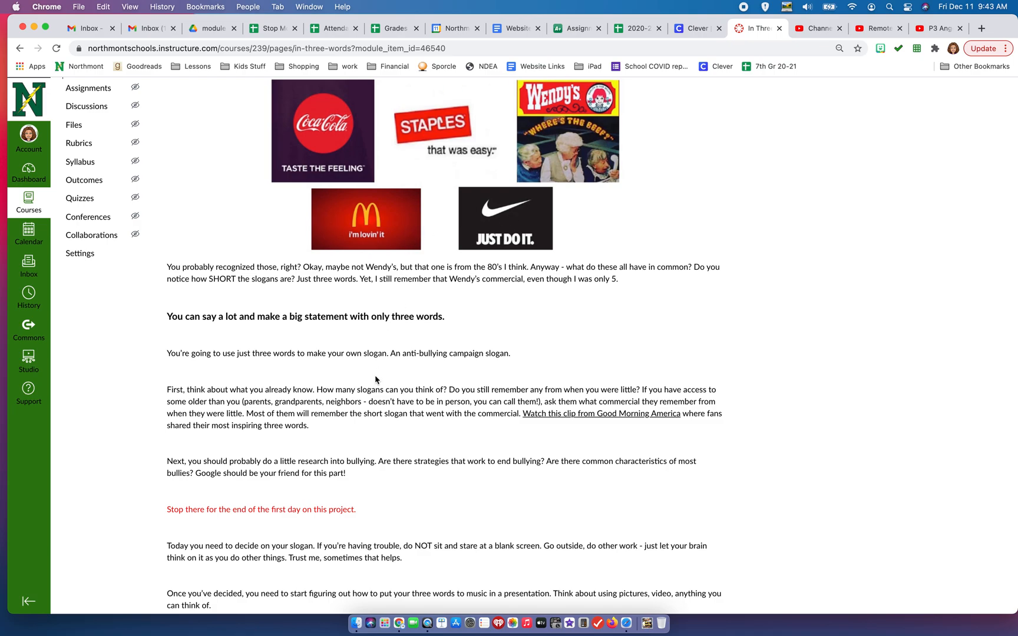
mouse_move(352, 396)
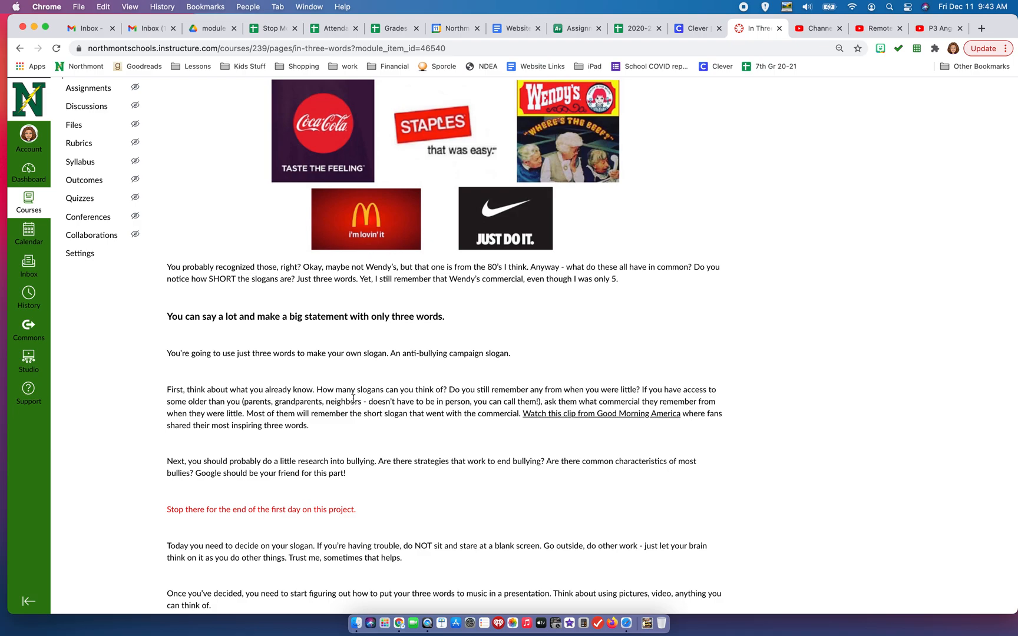
scroll("down", 3)
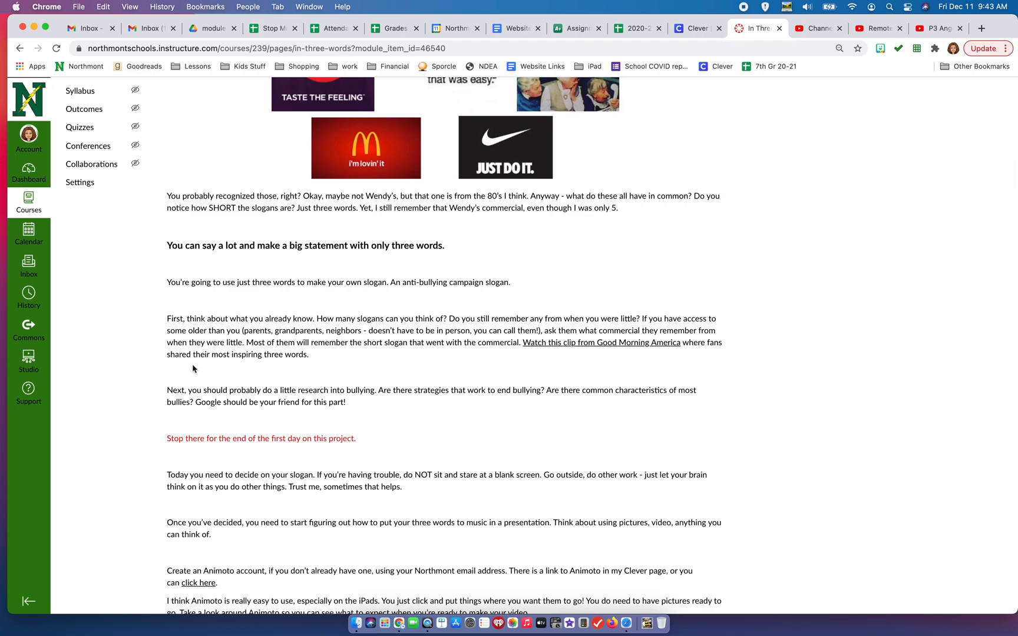
mouse_move(208, 459)
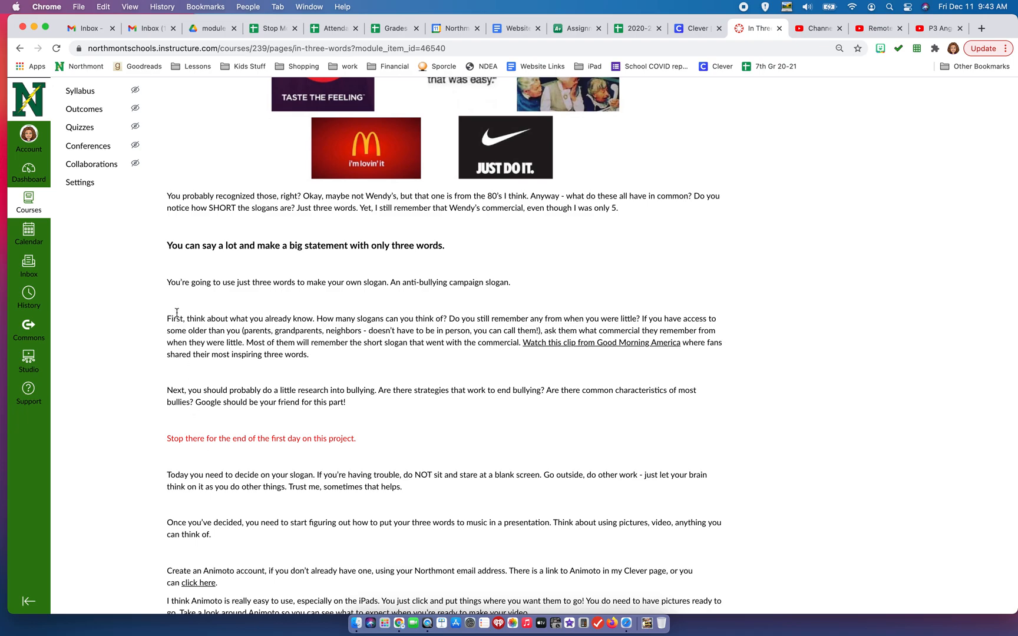
- Highlight the day-one thinking and research instructions, then the day-two slogan and planning instructions
left_click_drag(166, 318, 362, 402)
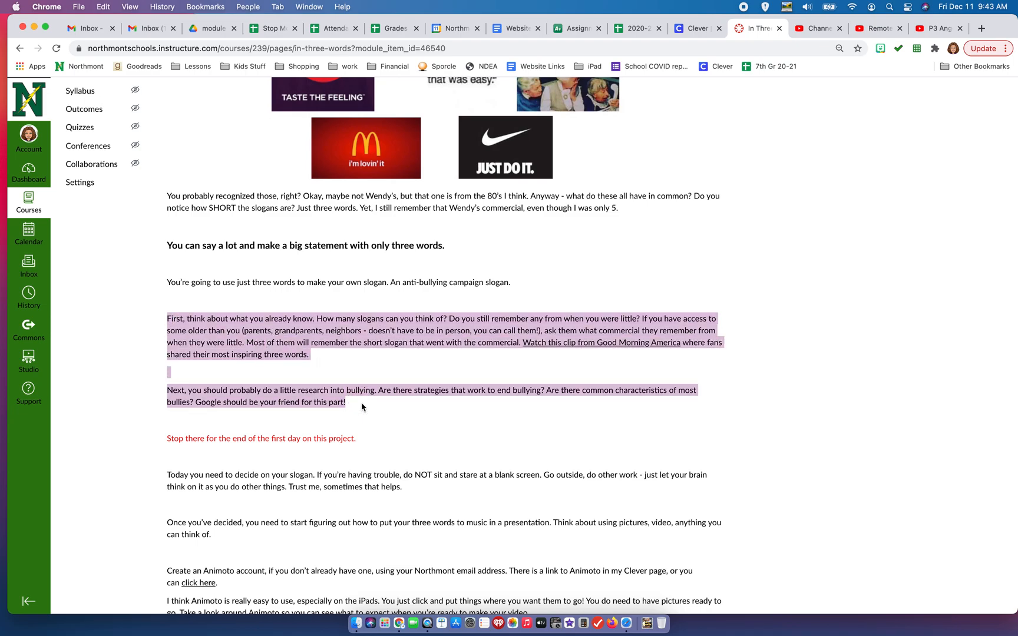
mouse_move(318, 419)
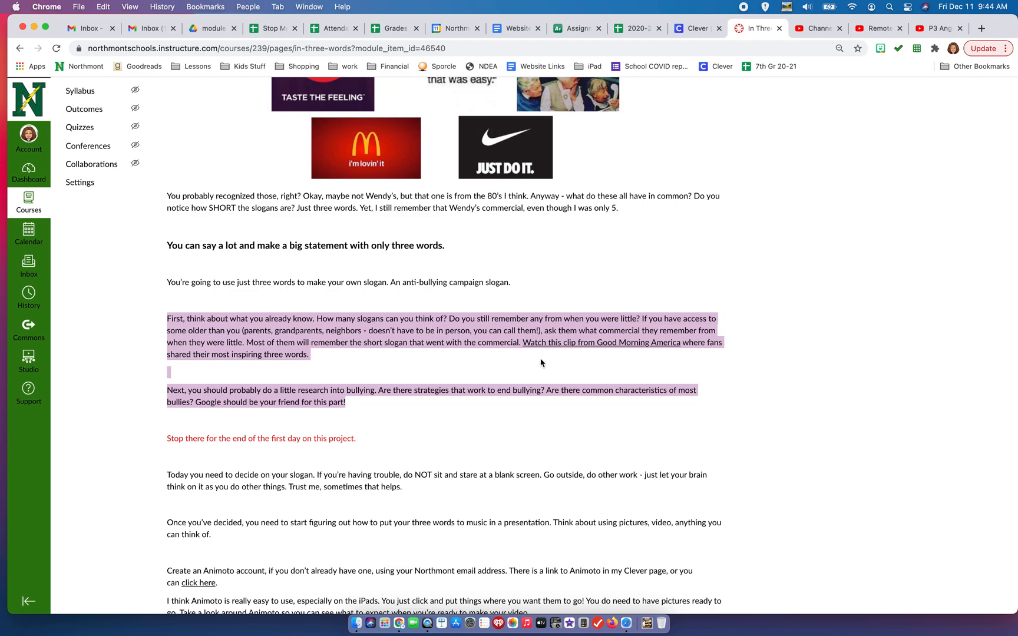
mouse_move(645, 348)
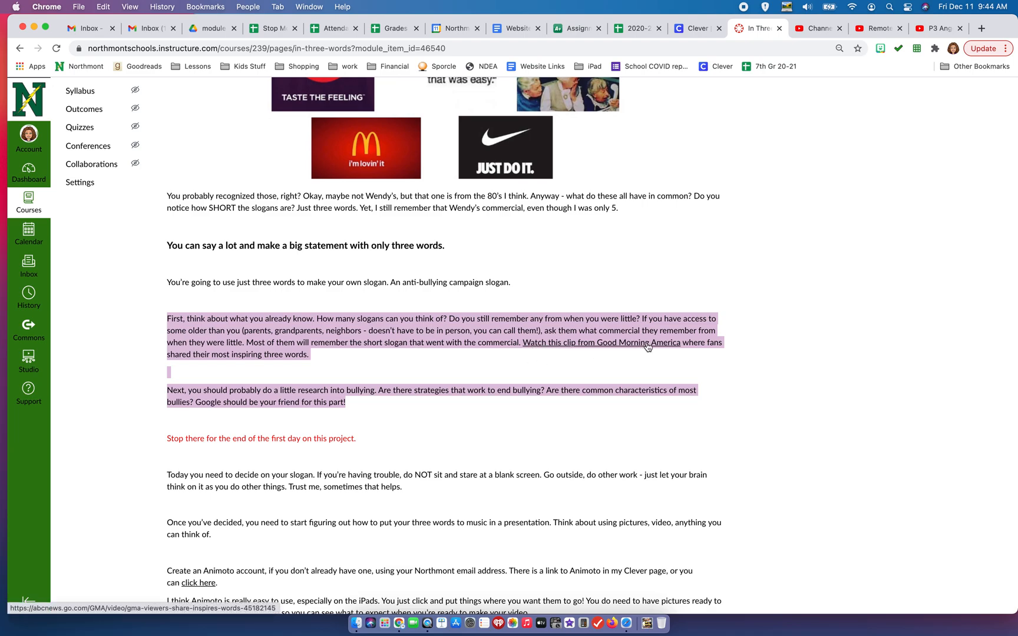
mouse_move(315, 399)
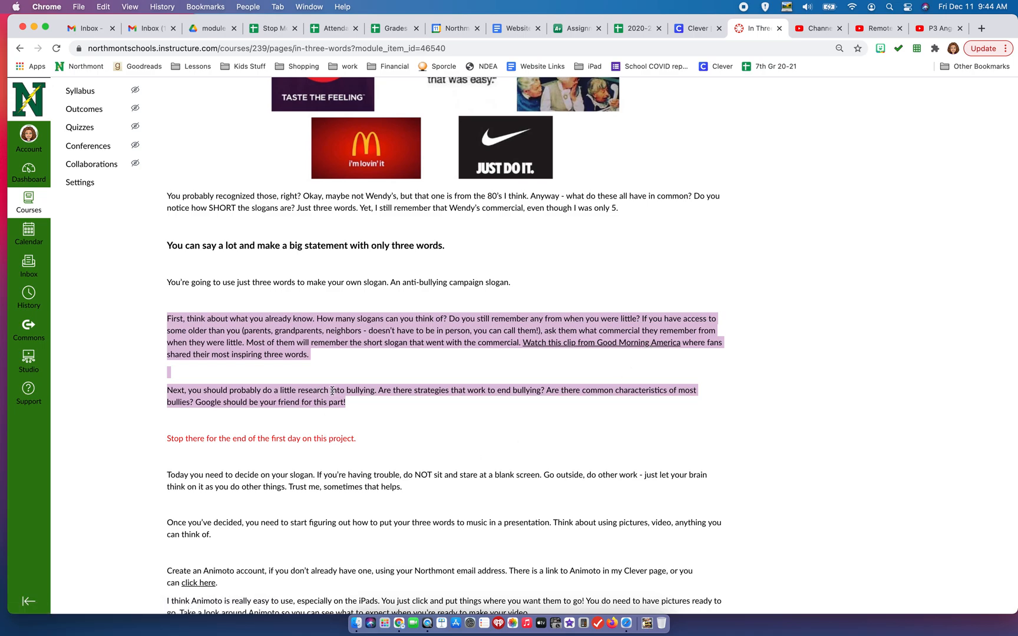
left_click(272, 439)
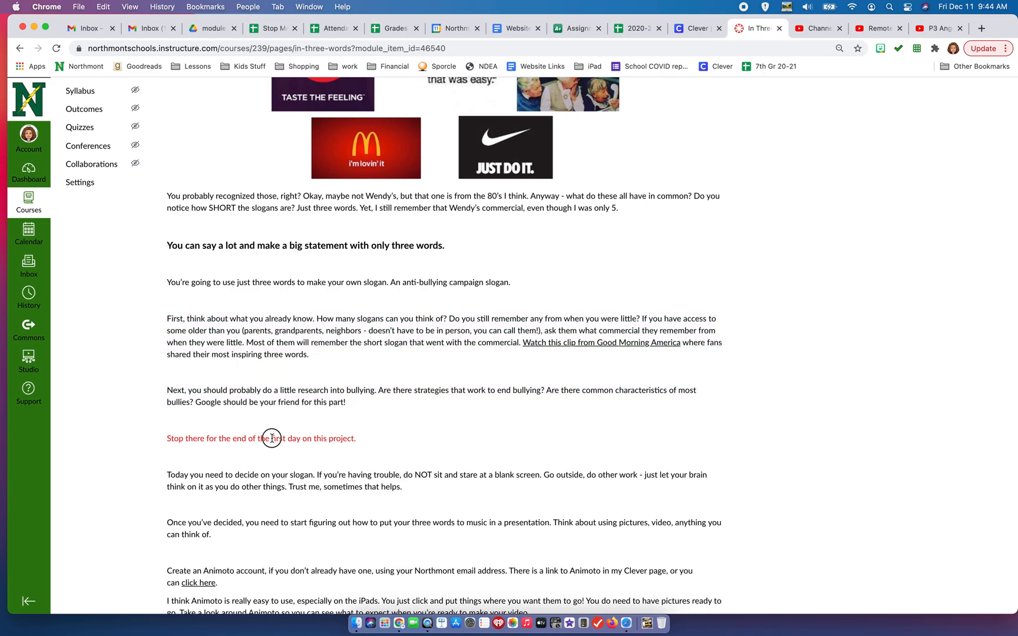
scroll("down", 3)
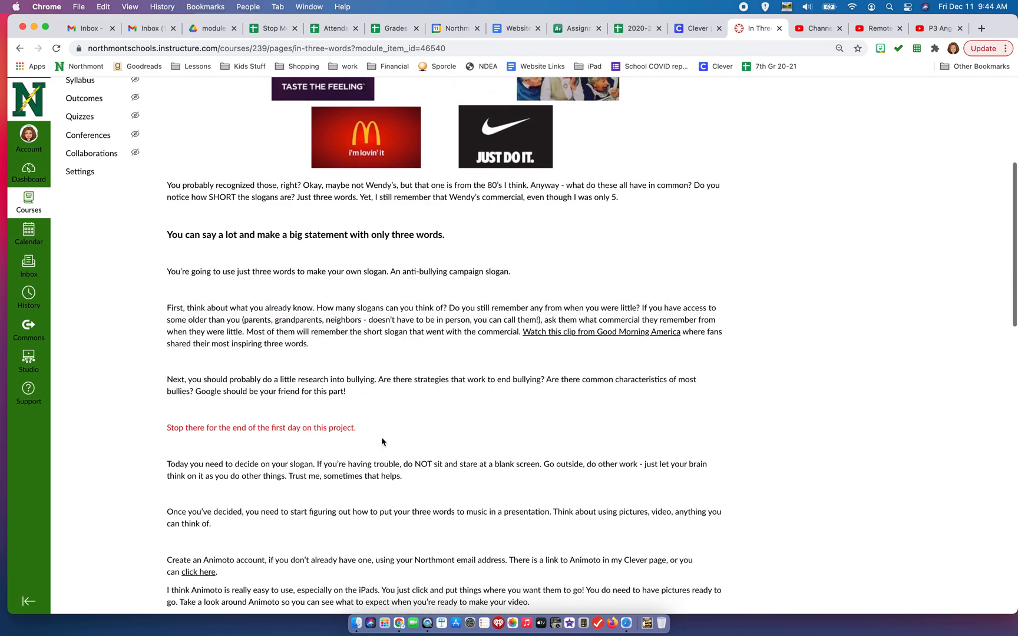
scroll("down", 3)
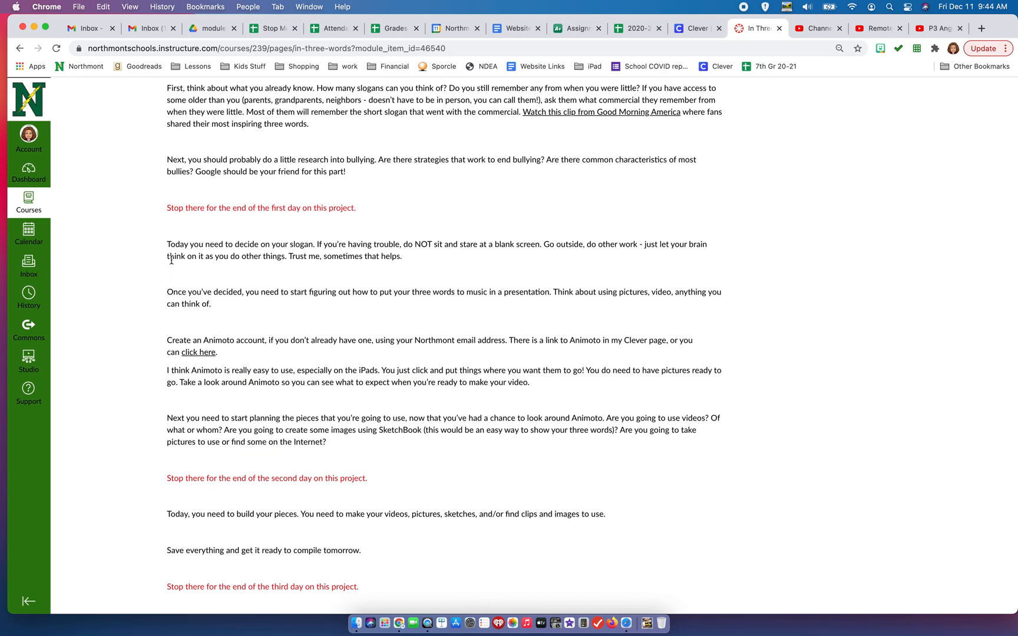
left_click_drag(167, 244, 405, 447)
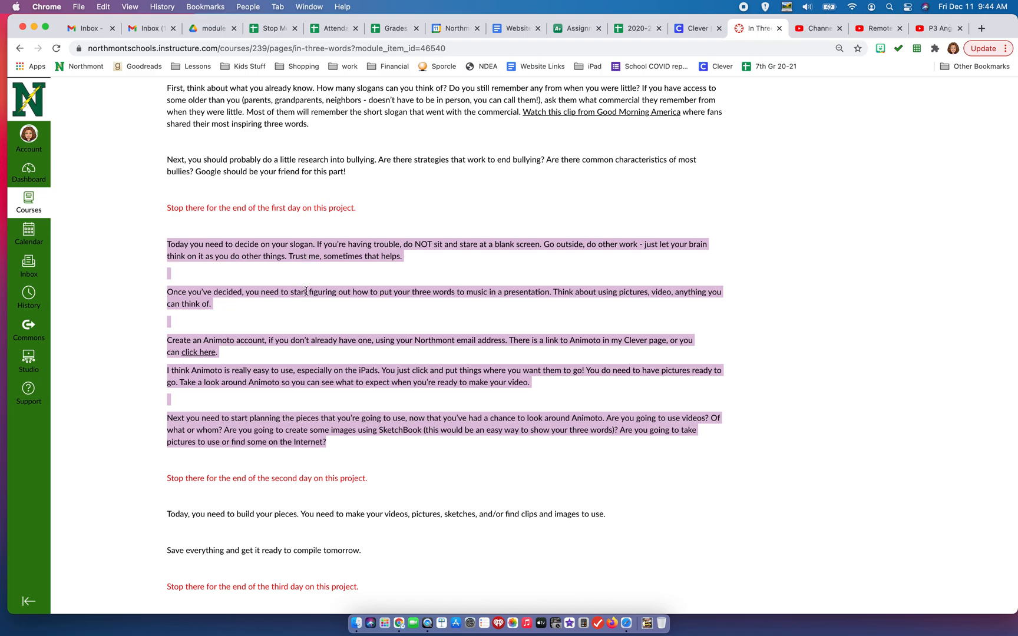
mouse_move(463, 294)
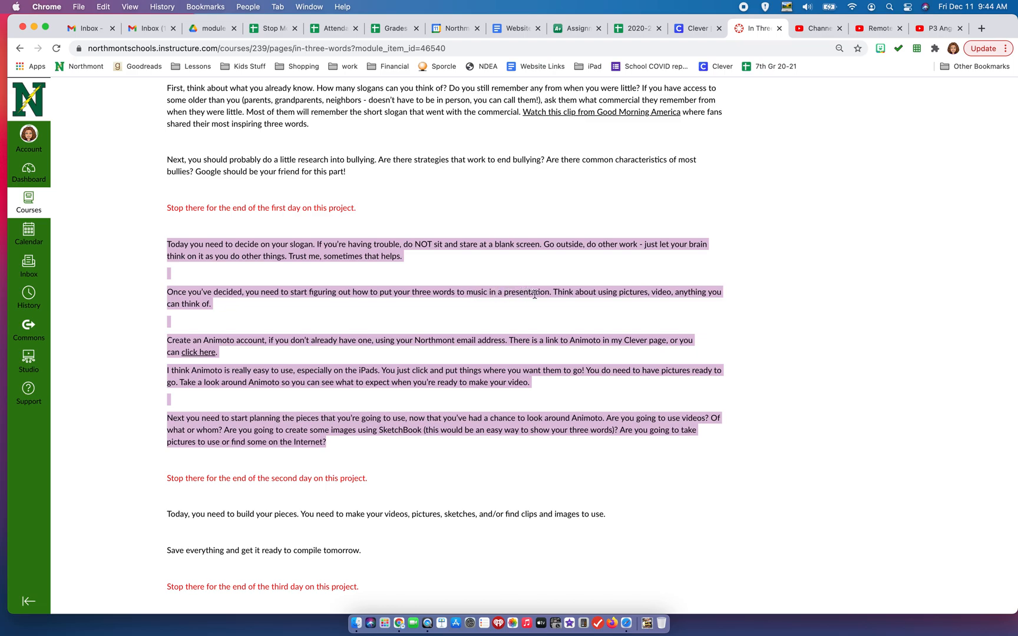
mouse_move(518, 316)
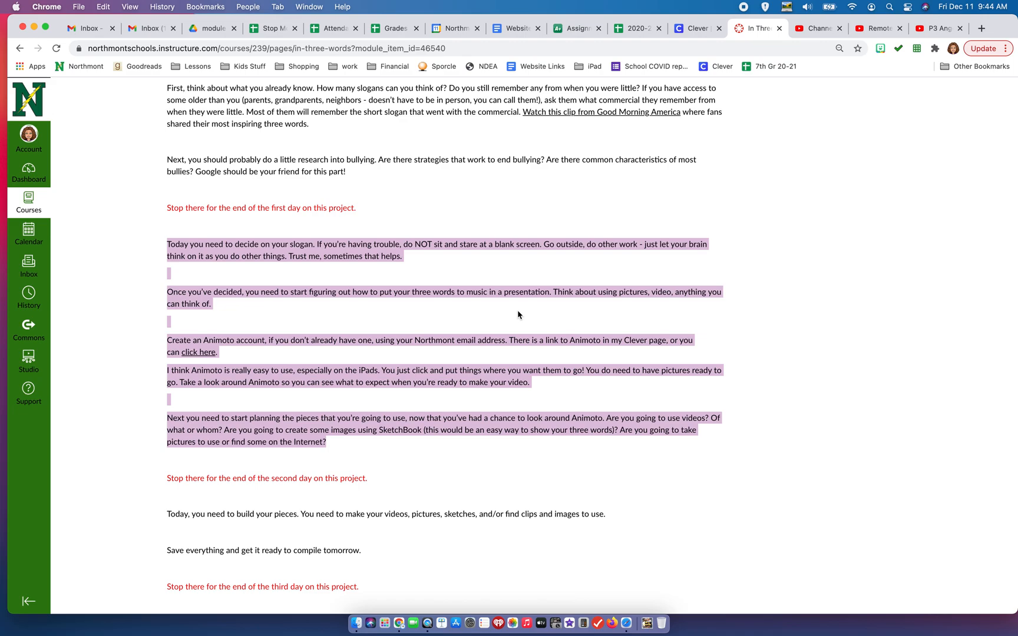
mouse_move(516, 313)
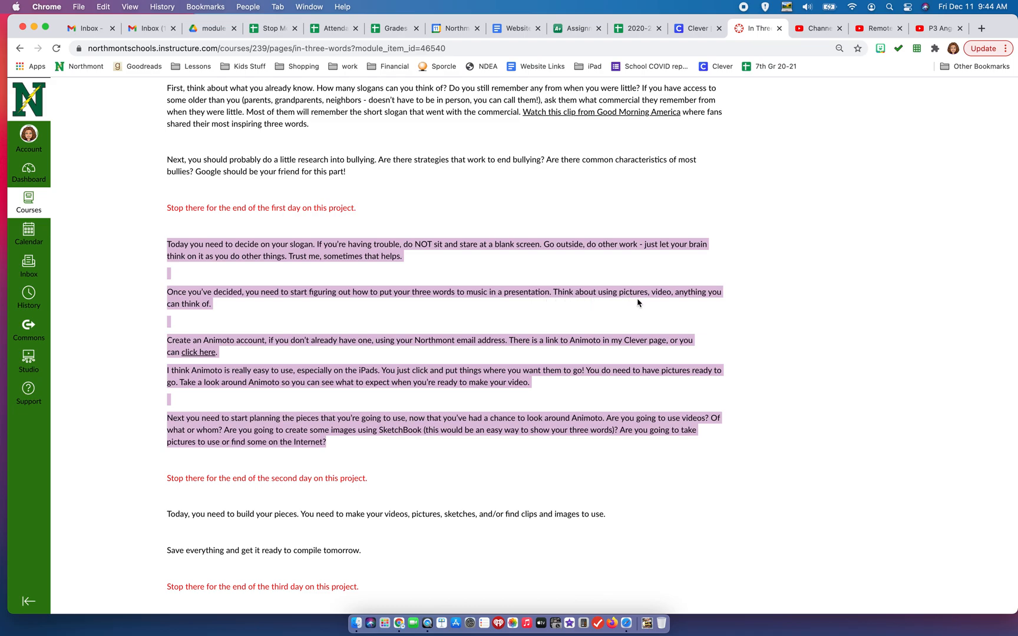
mouse_move(554, 331)
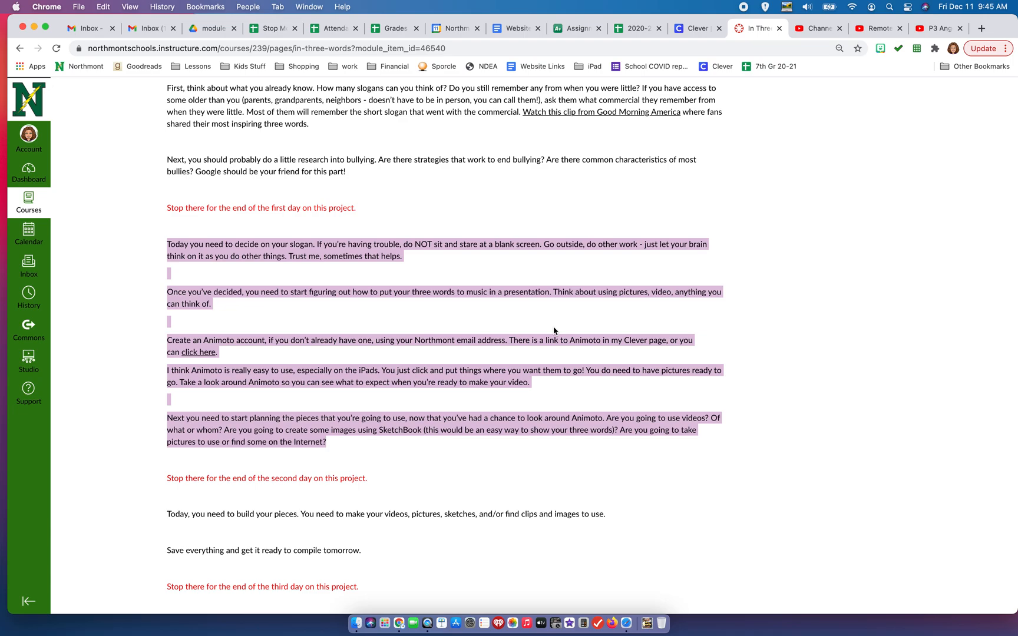
mouse_move(492, 354)
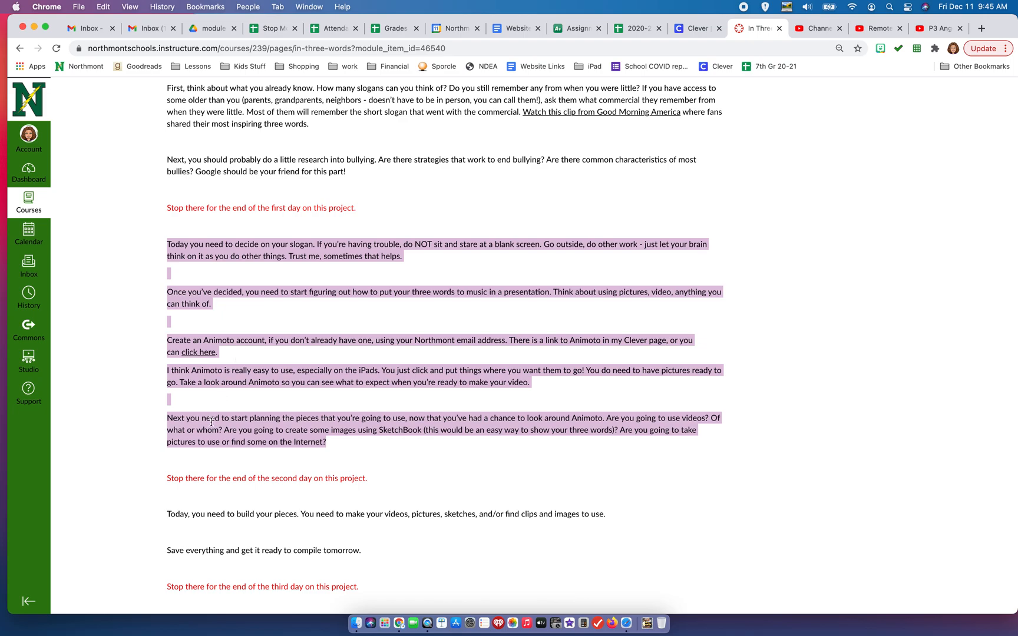
mouse_move(342, 421)
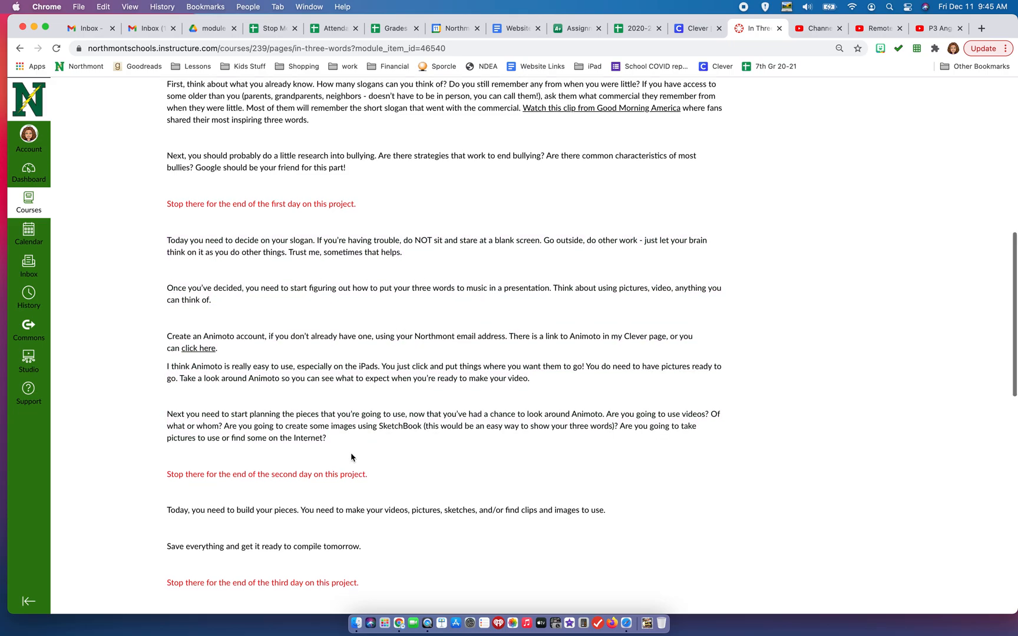
- Highlight the day-three instruction to build the pieces, then scroll down to the In Three Words assignment
scroll("down", 3)
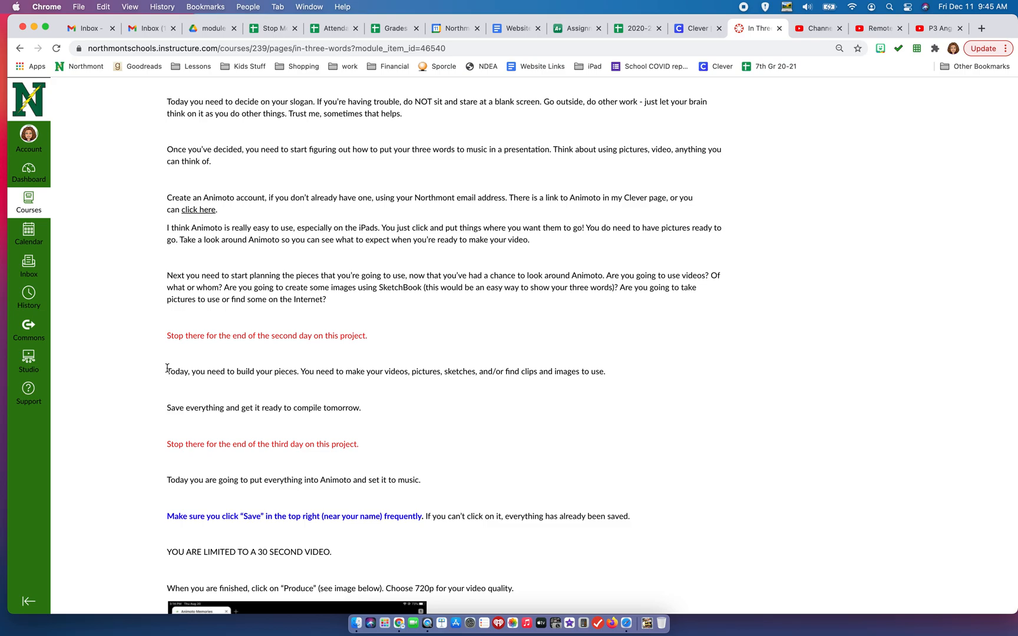
left_click_drag(166, 371, 361, 408)
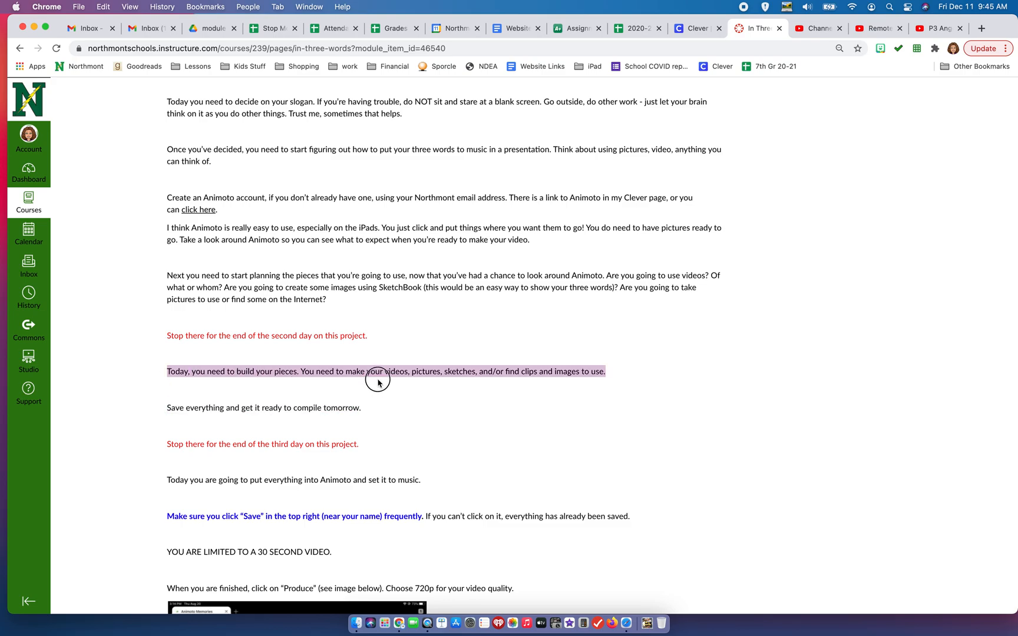
scroll("down", 3)
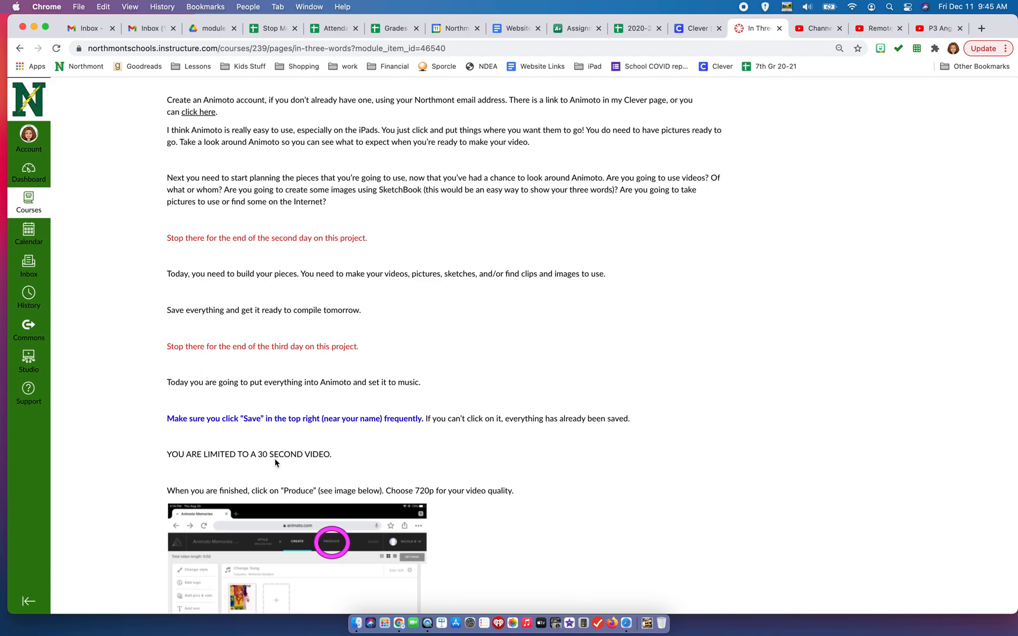
mouse_move(250, 263)
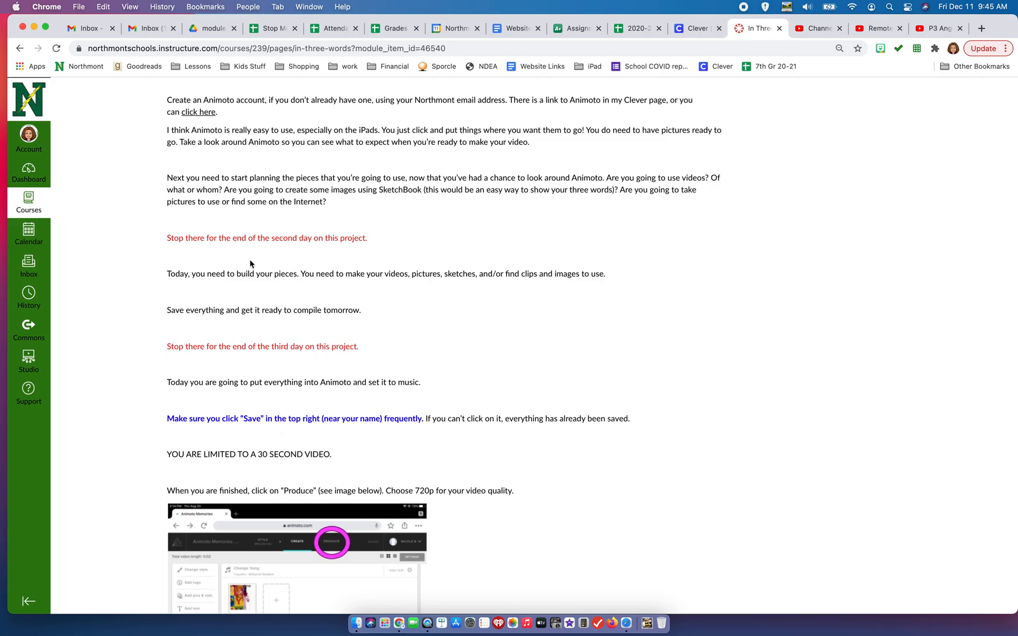
mouse_move(287, 324)
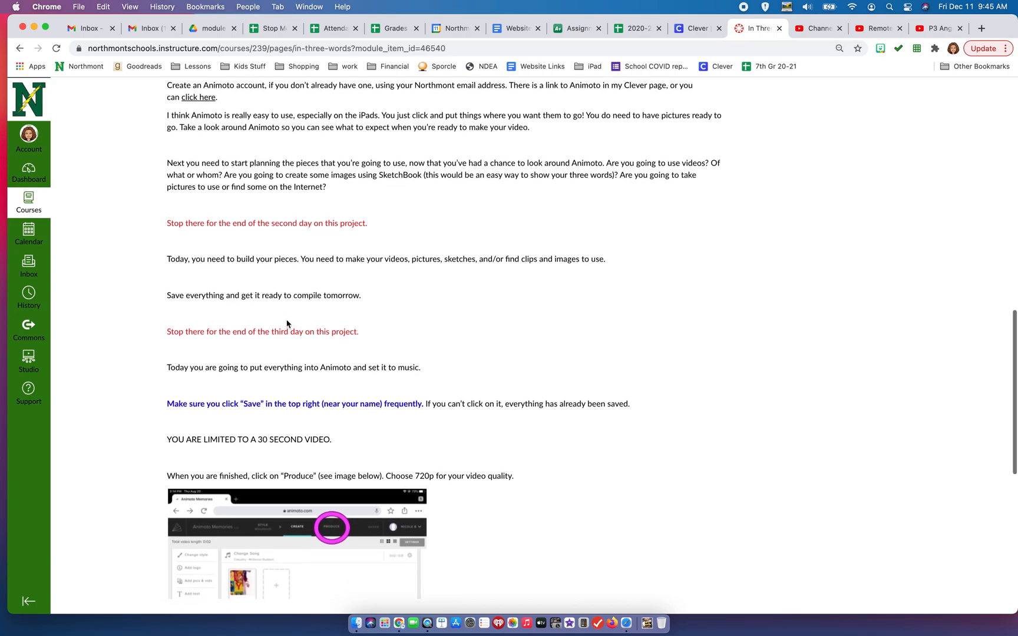
scroll("down", 3)
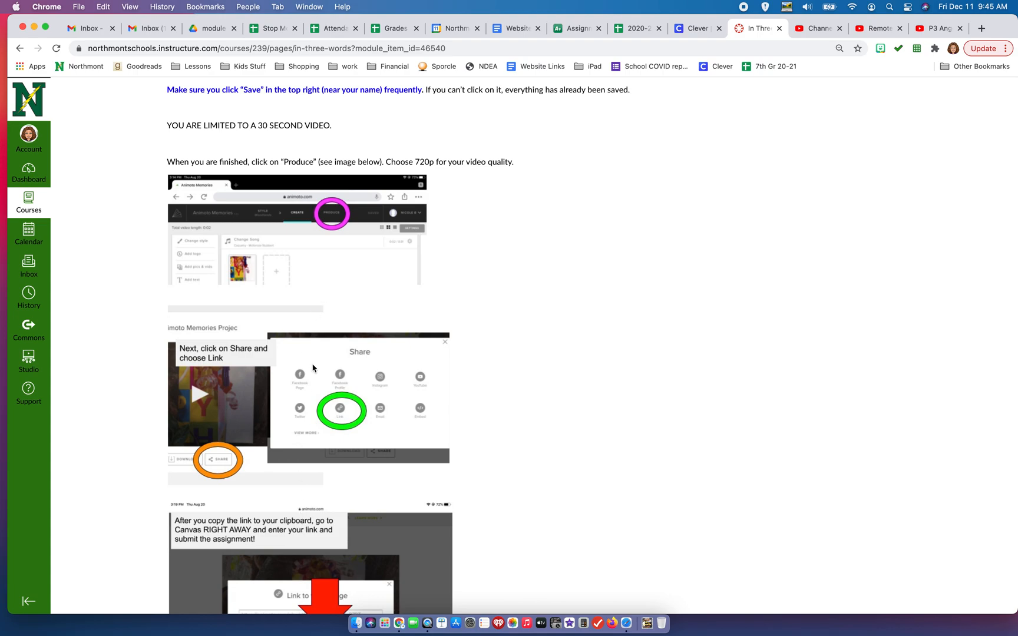
mouse_move(310, 487)
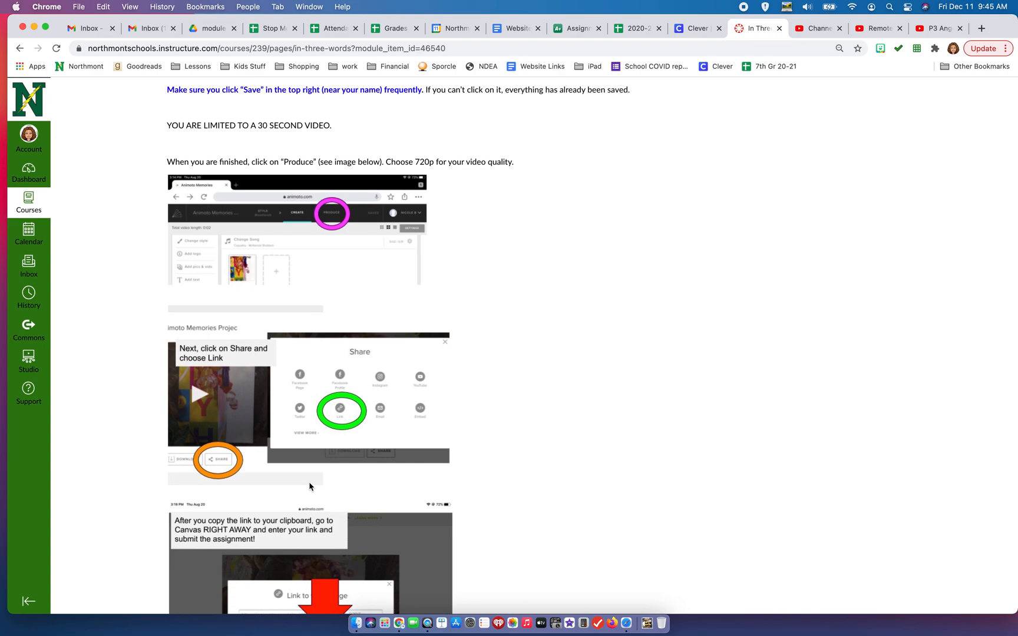
scroll("down", 3)
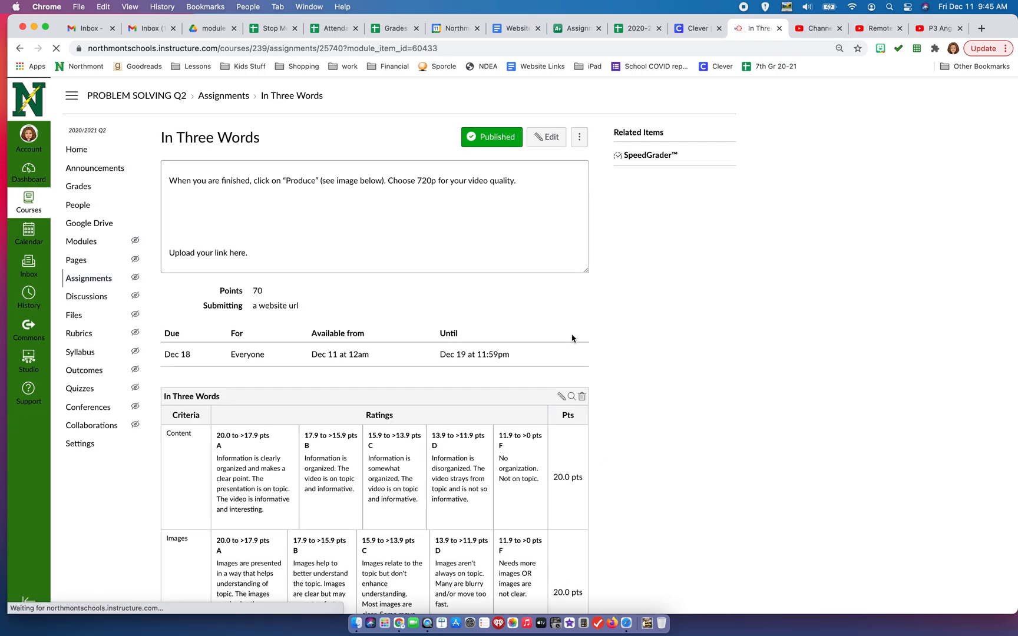
scroll("down", 3)
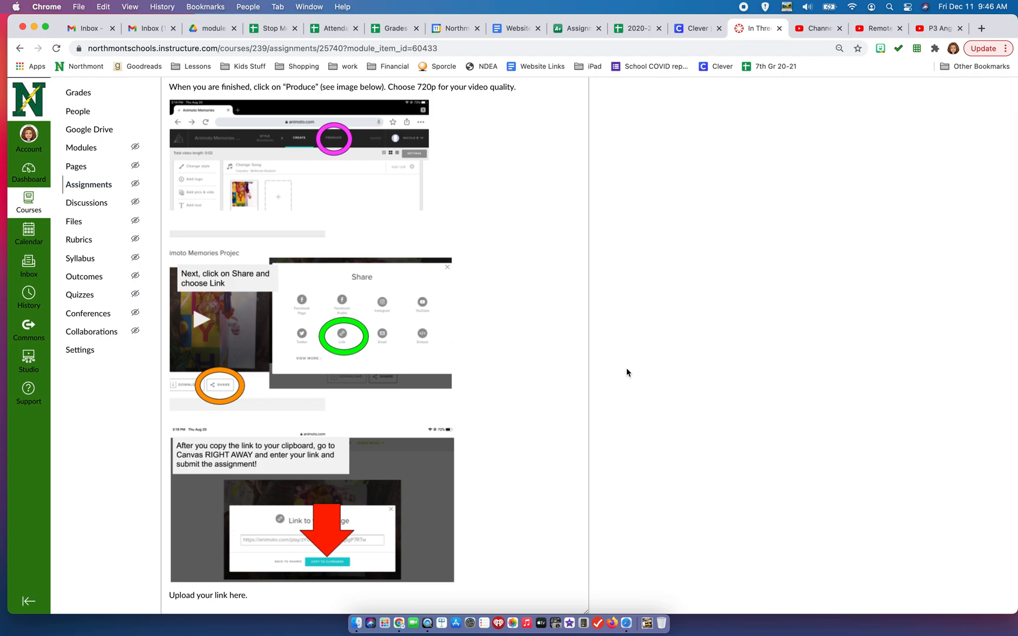
scroll("down", 3)
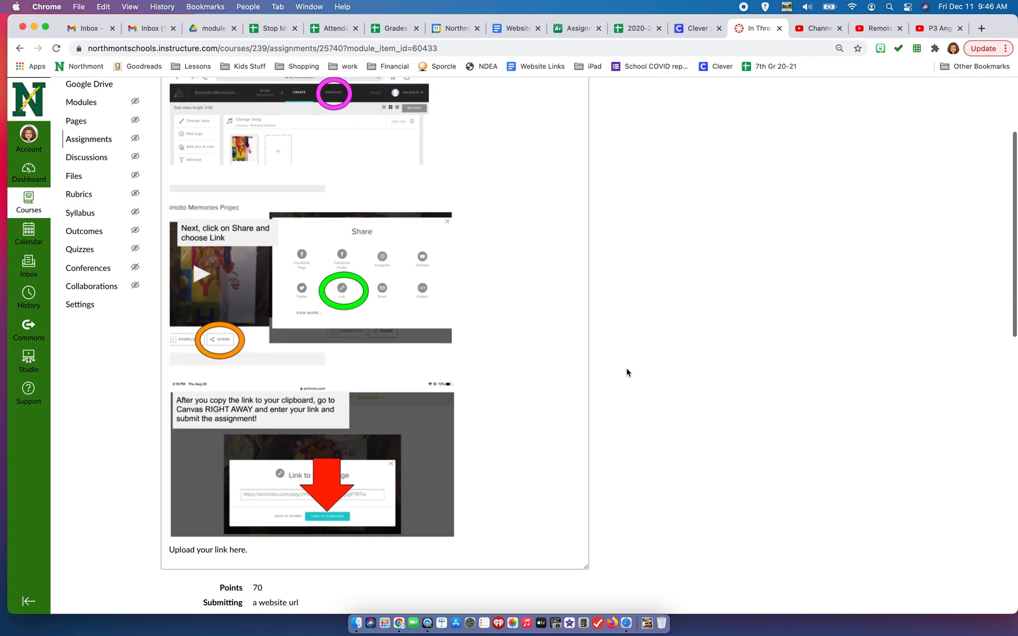
scroll("down", 3)
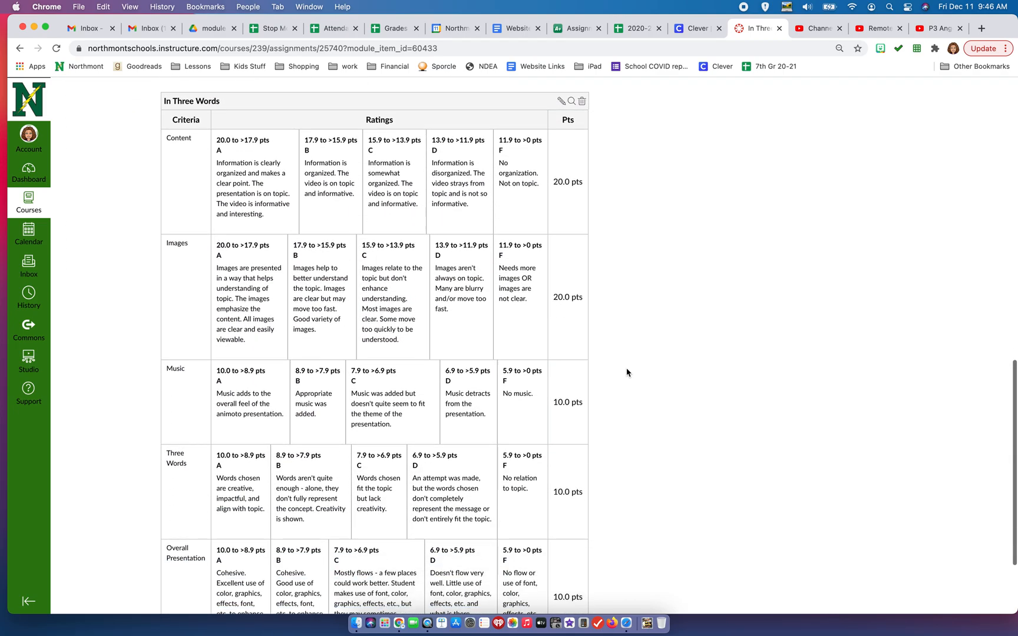
scroll("down", 3)
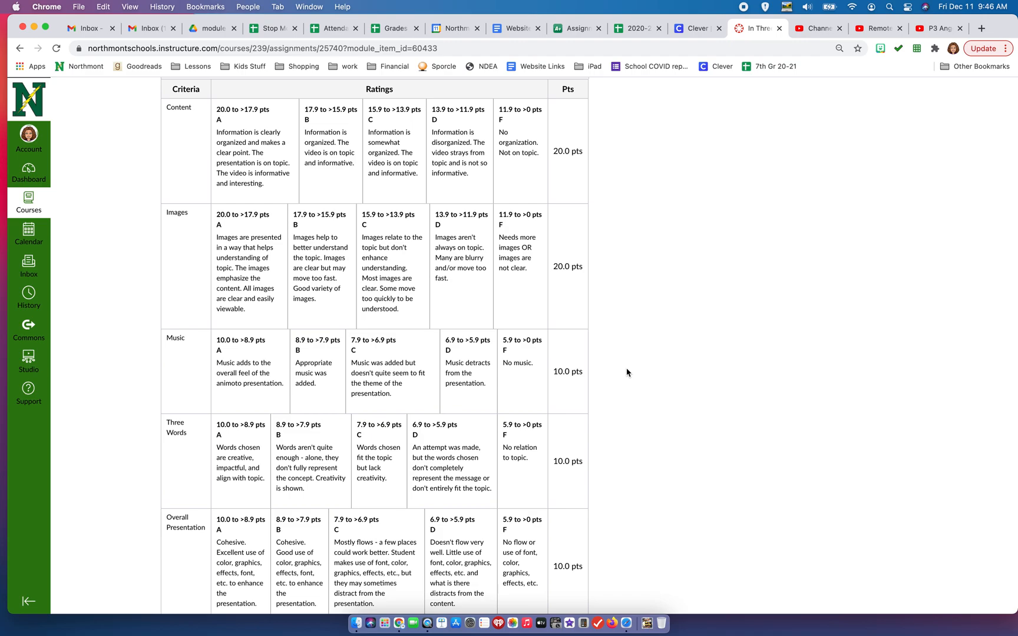
mouse_move(173, 117)
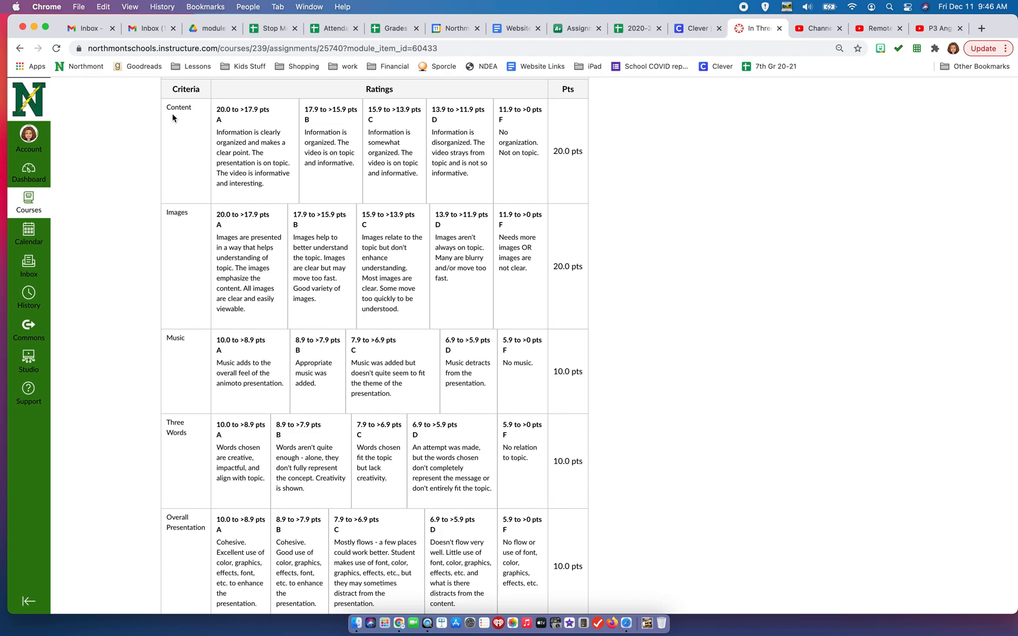
mouse_move(183, 221)
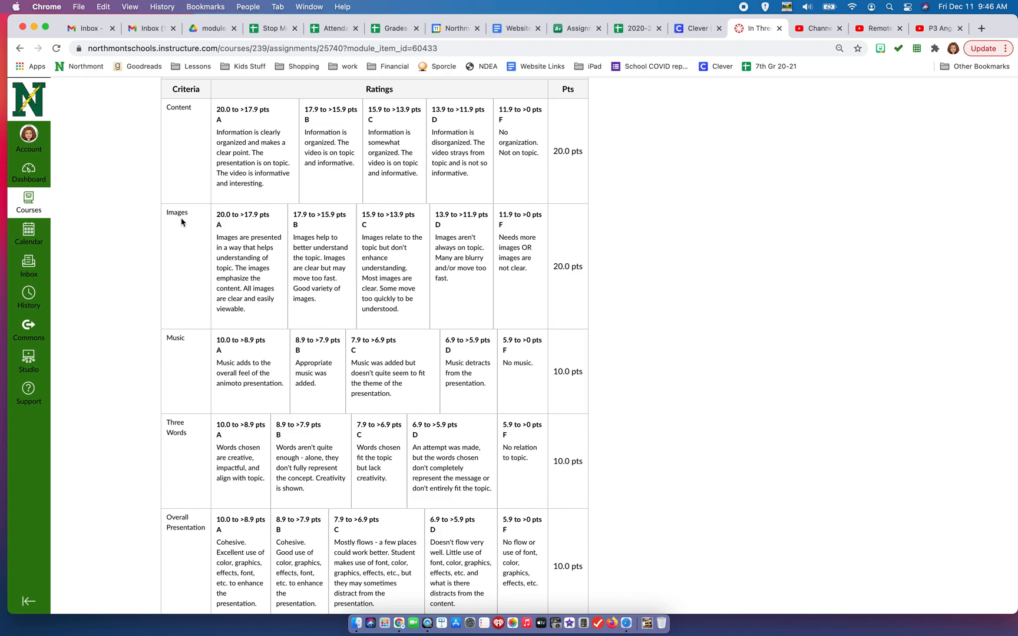
mouse_move(185, 352)
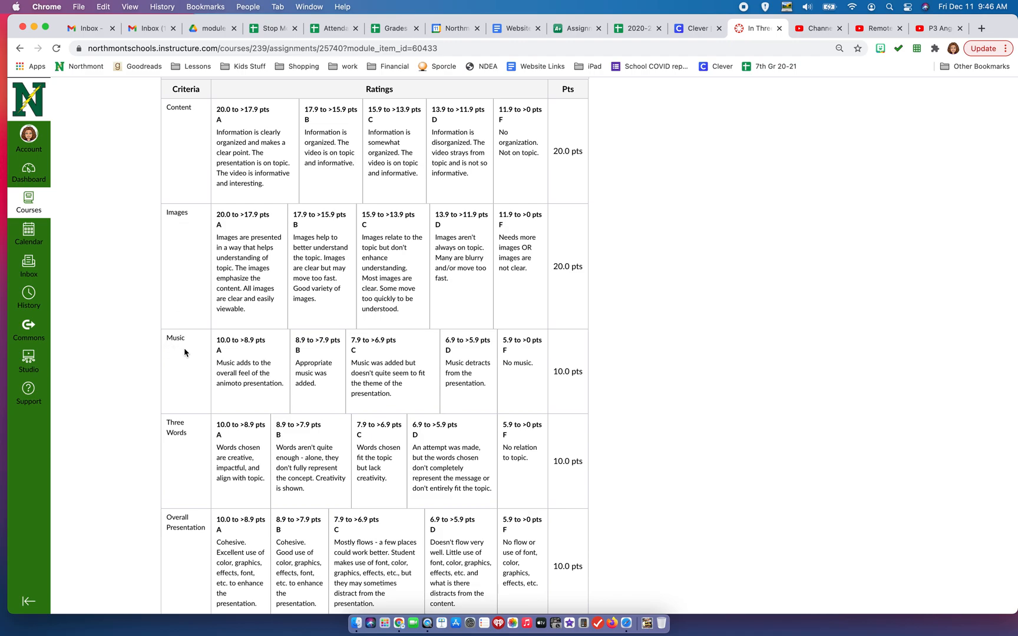
mouse_move(180, 444)
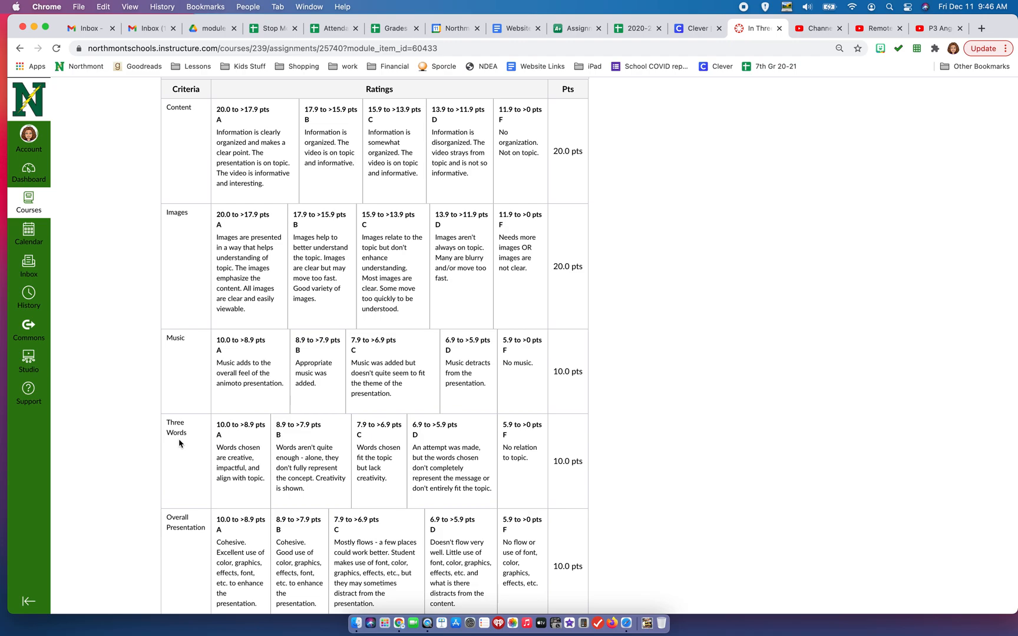
scroll("down", 3)
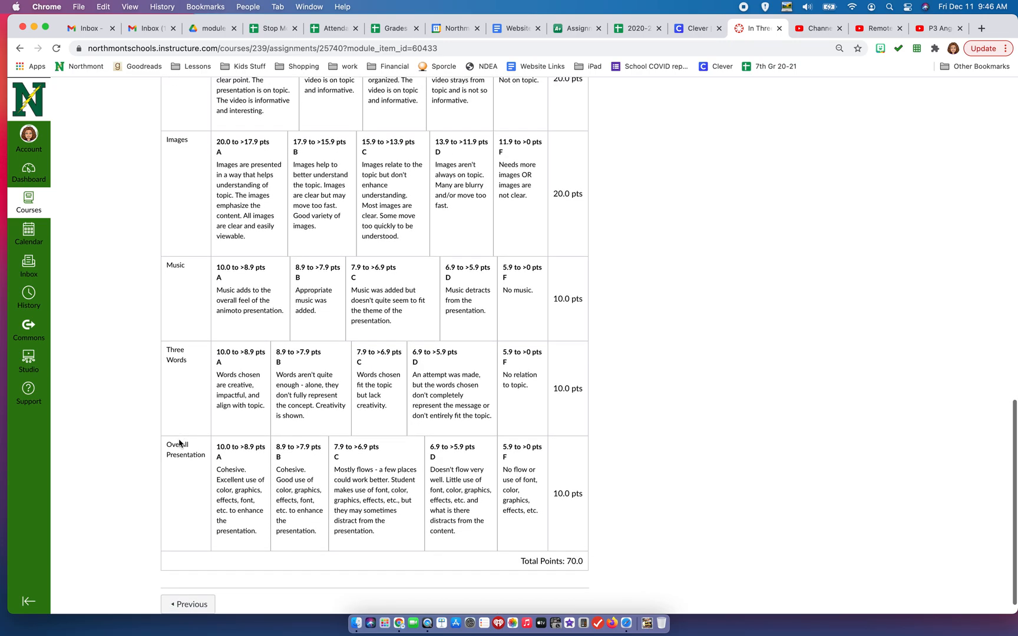